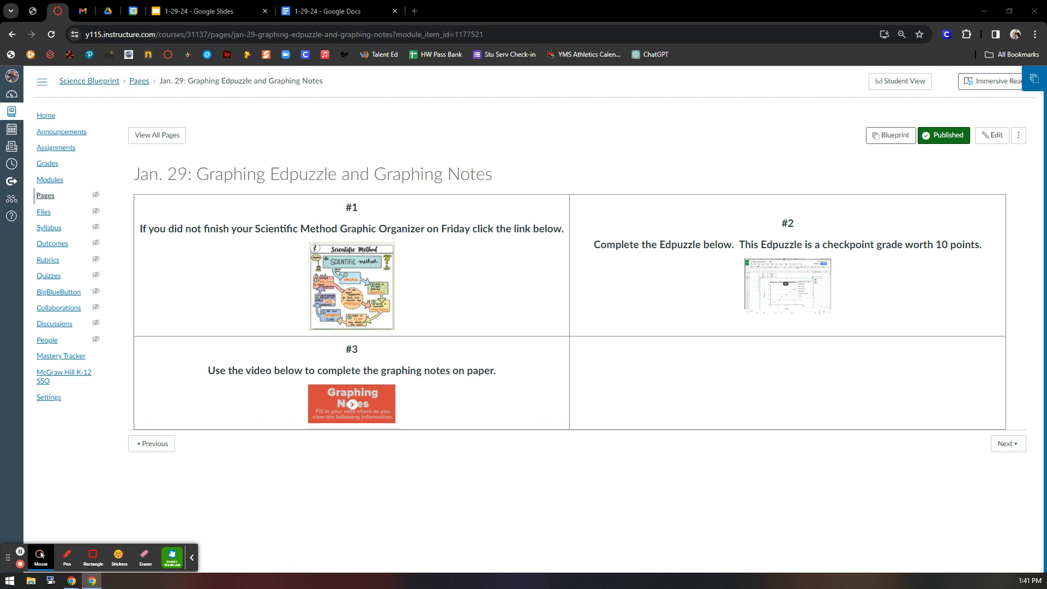
pyautogui.moveTo(290, 330)
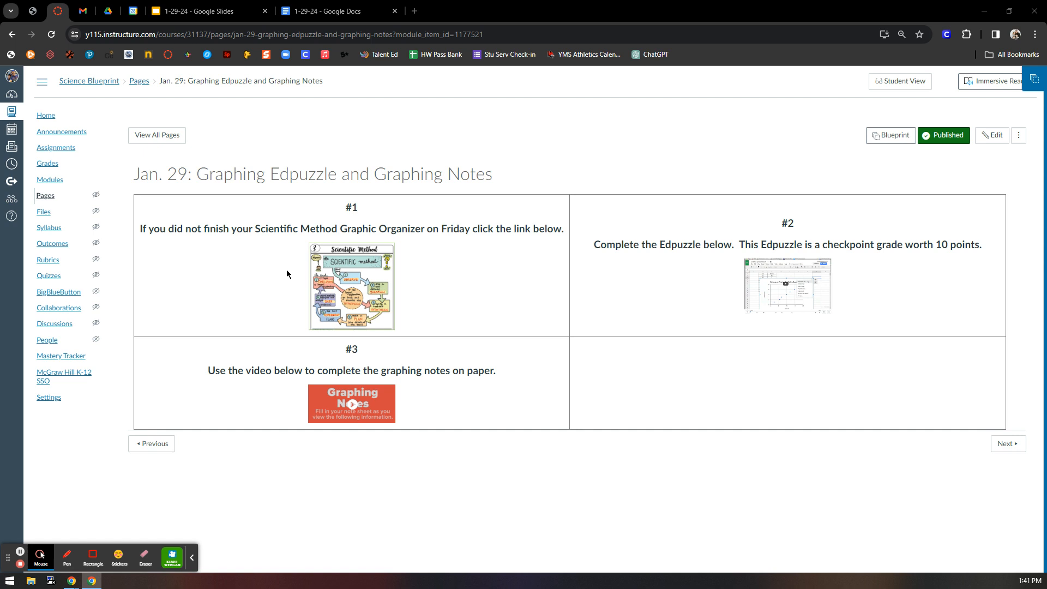
pyautogui.moveTo(817, 245)
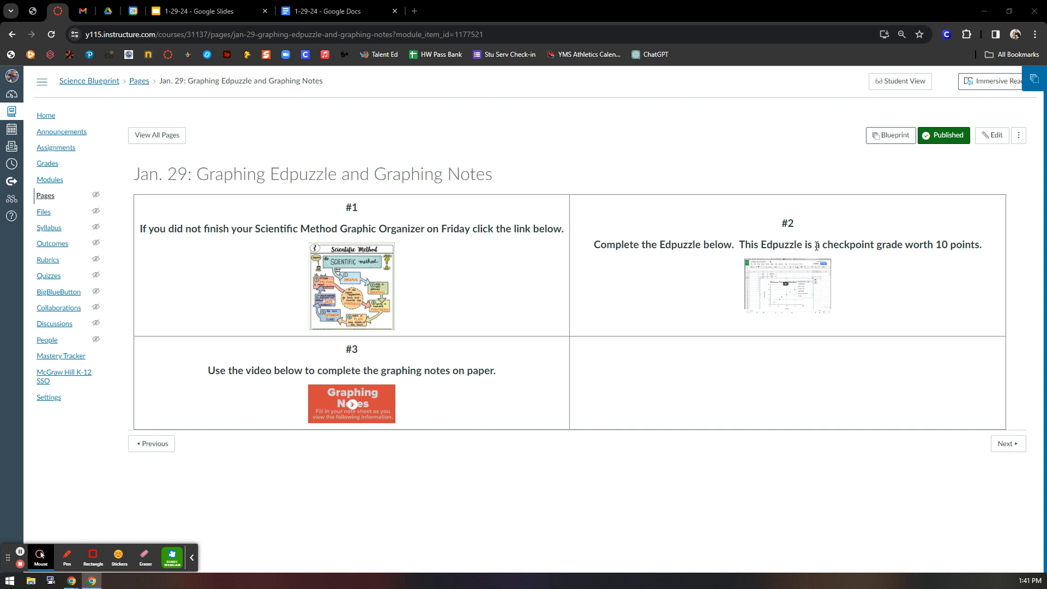
pyautogui.moveTo(295, 372)
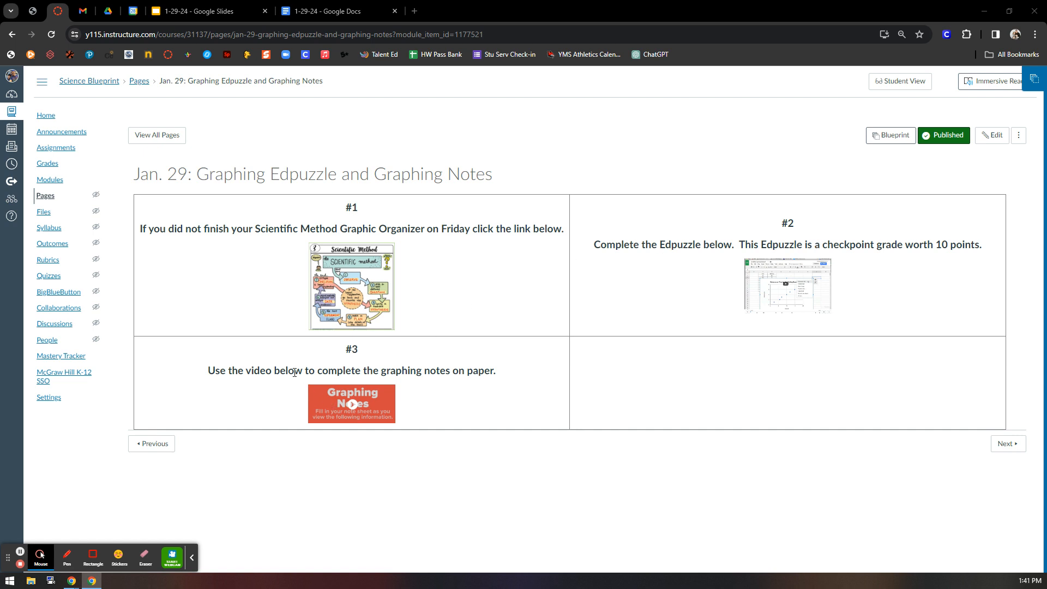
pyautogui.moveTo(301, 373)
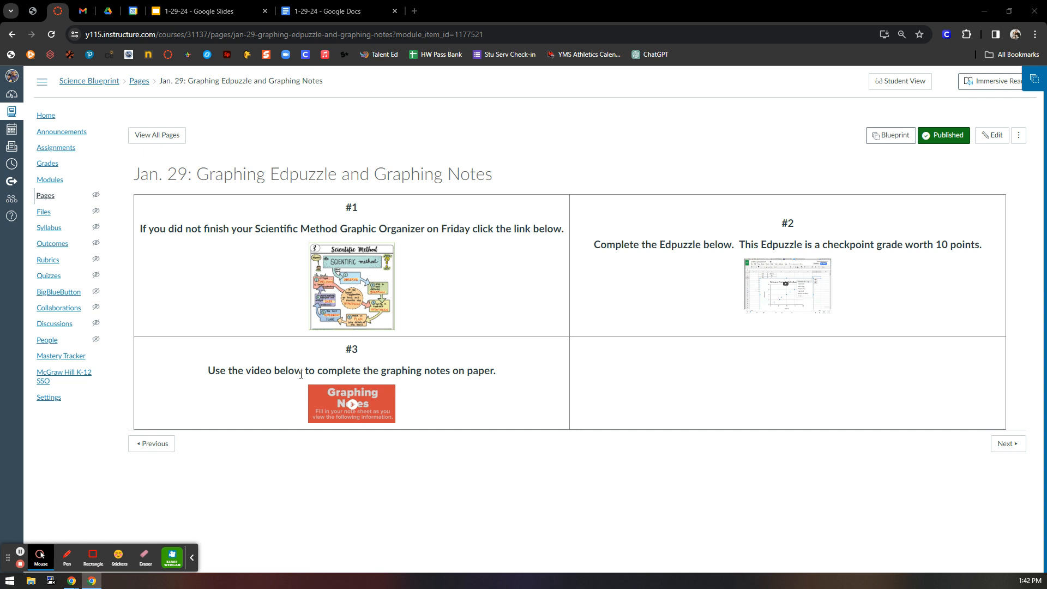
pyautogui.moveTo(261, 437)
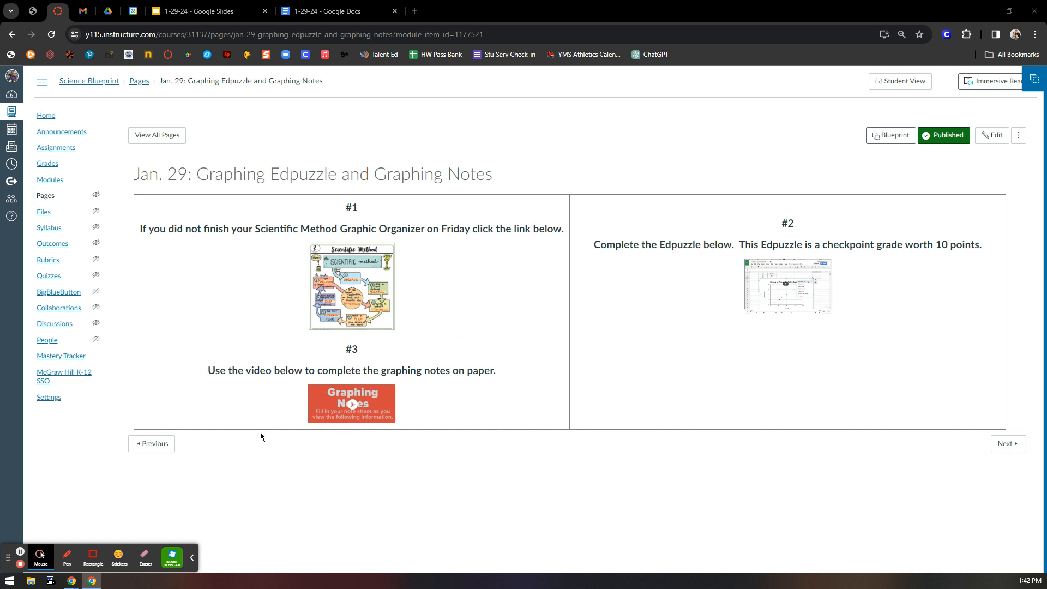
pyautogui.moveTo(20, 559)
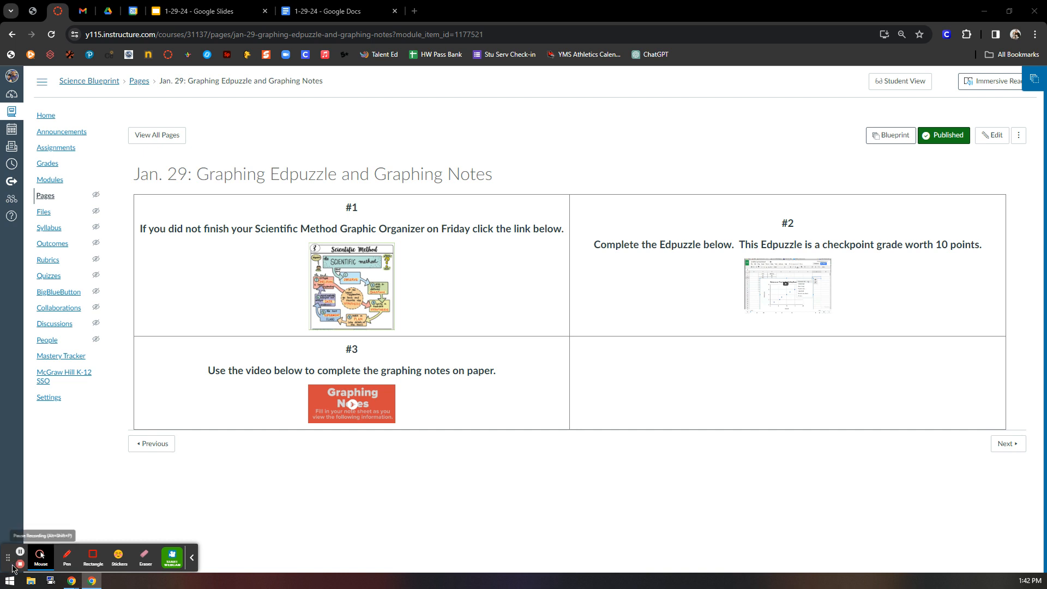